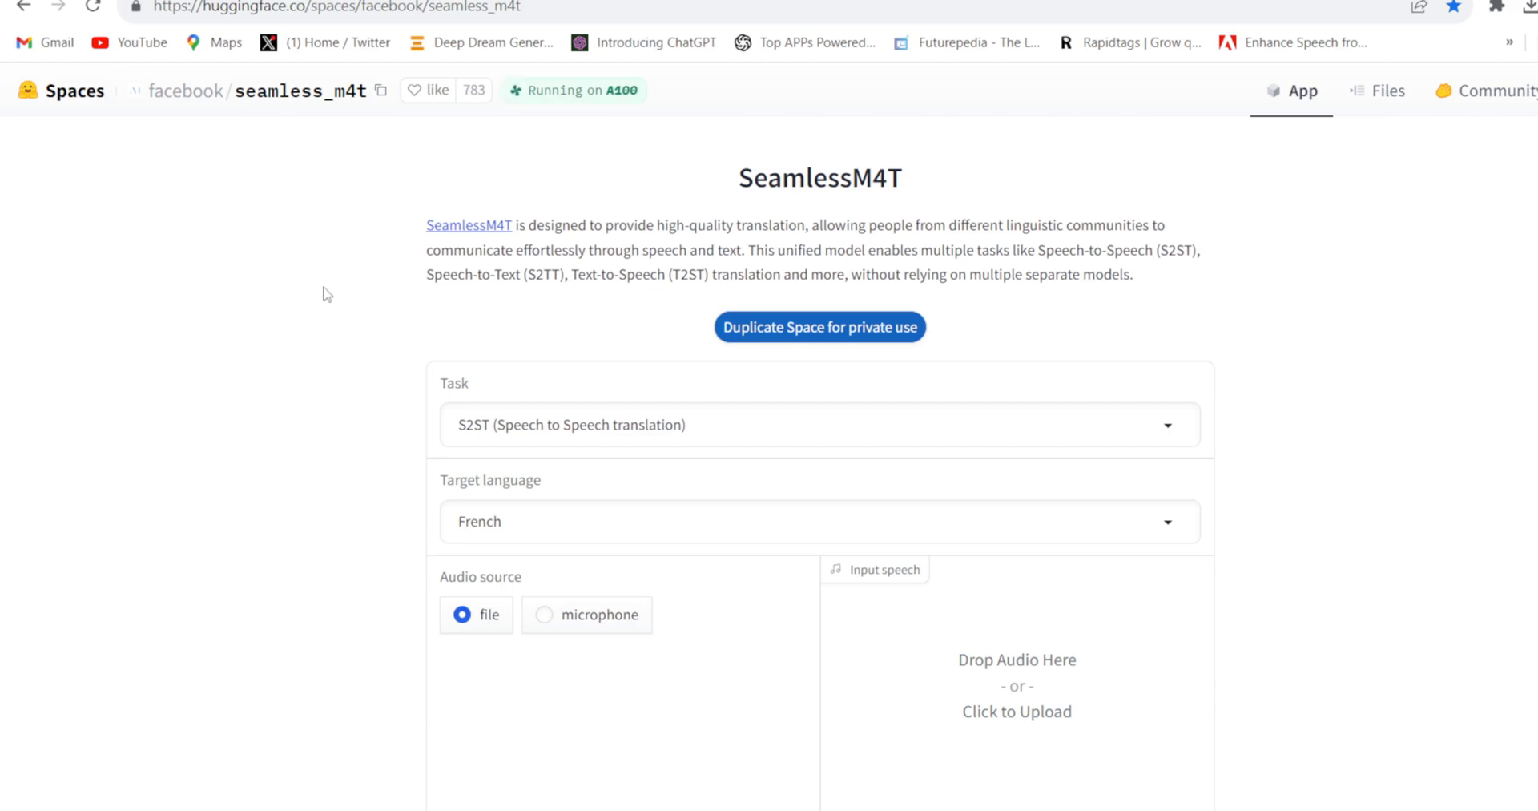
mouse_move(725, 605)
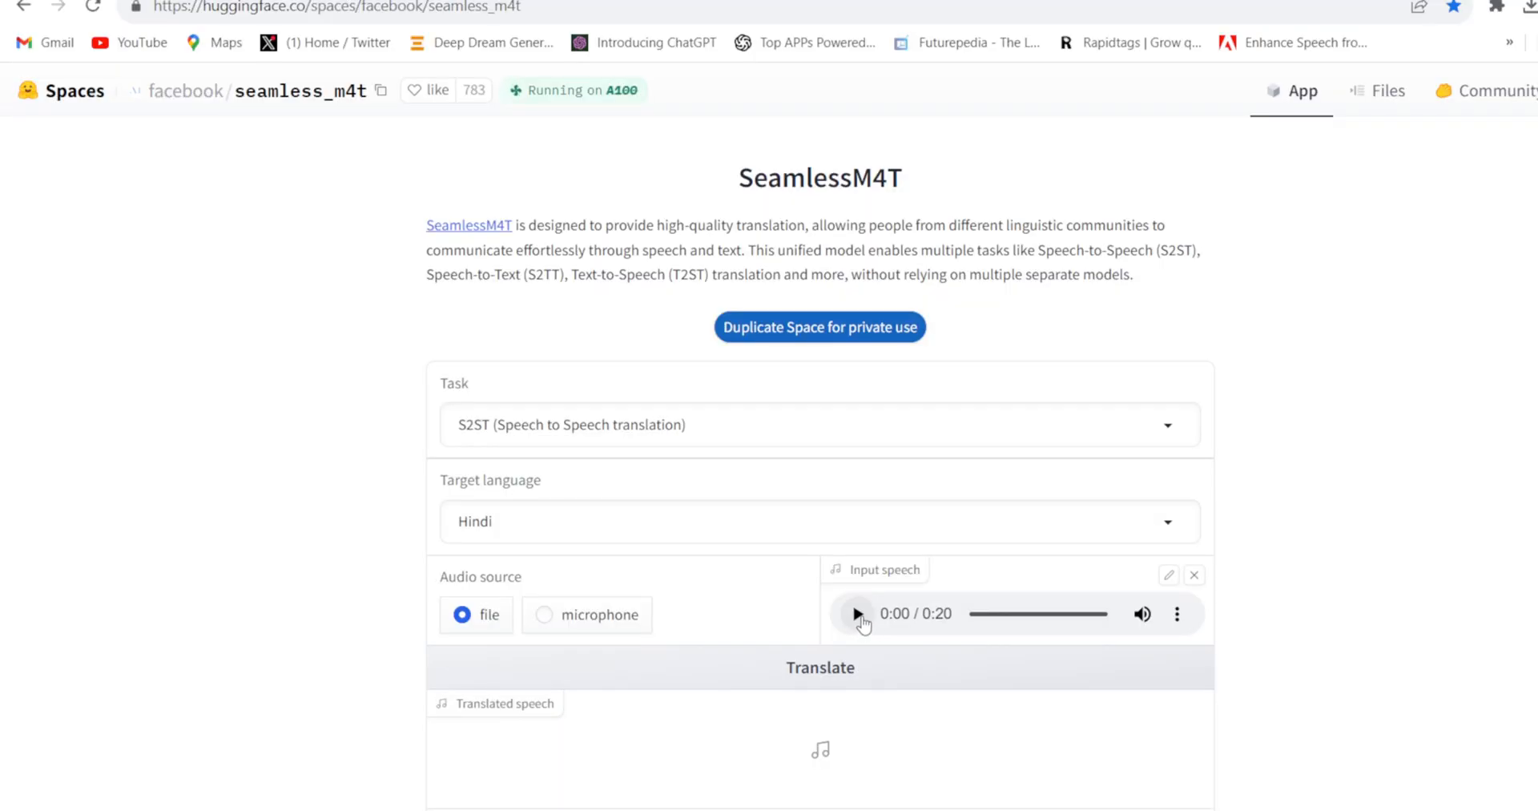
left_click(855, 614)
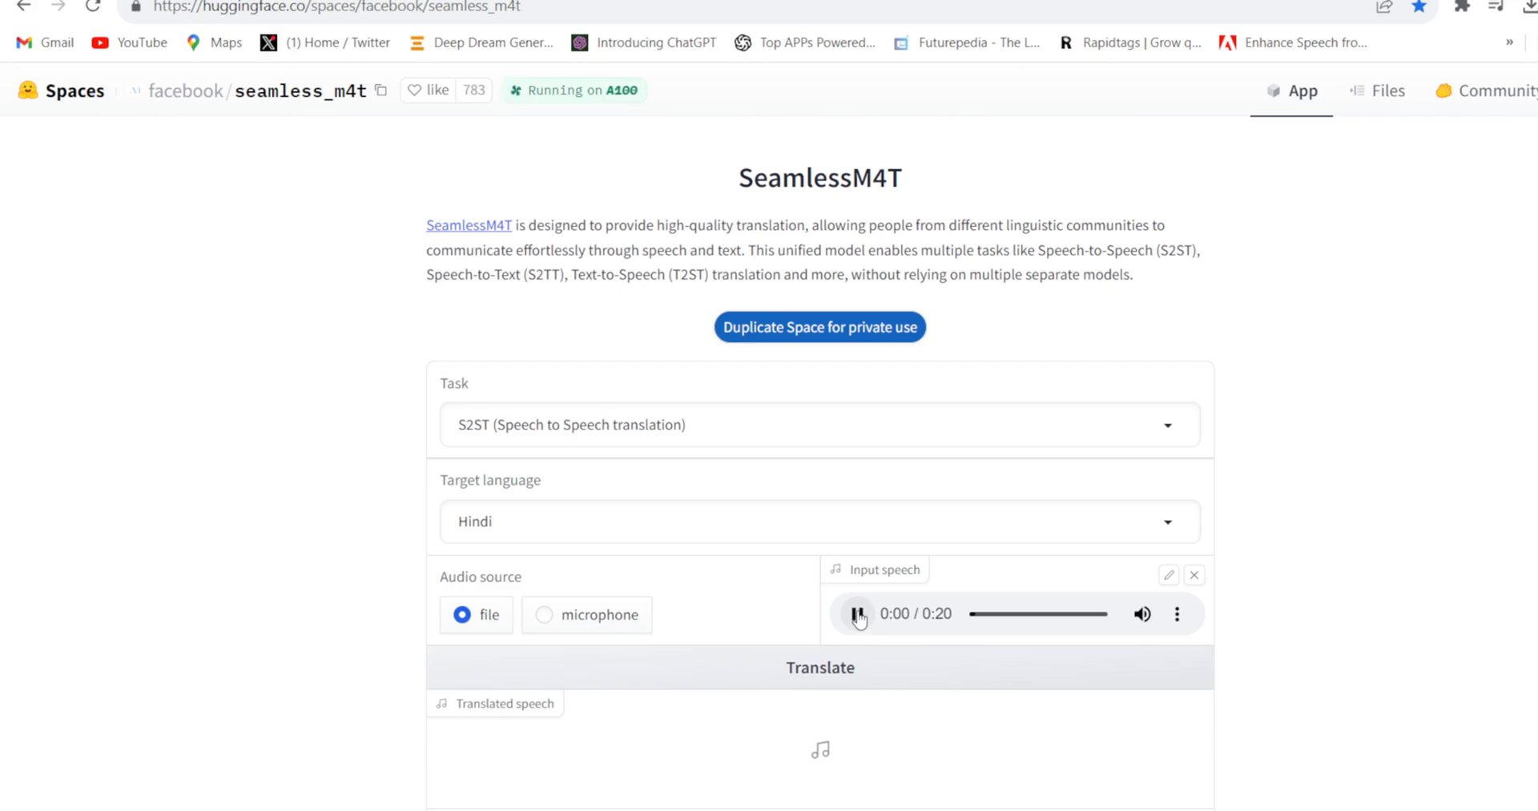
left_click(855, 613)
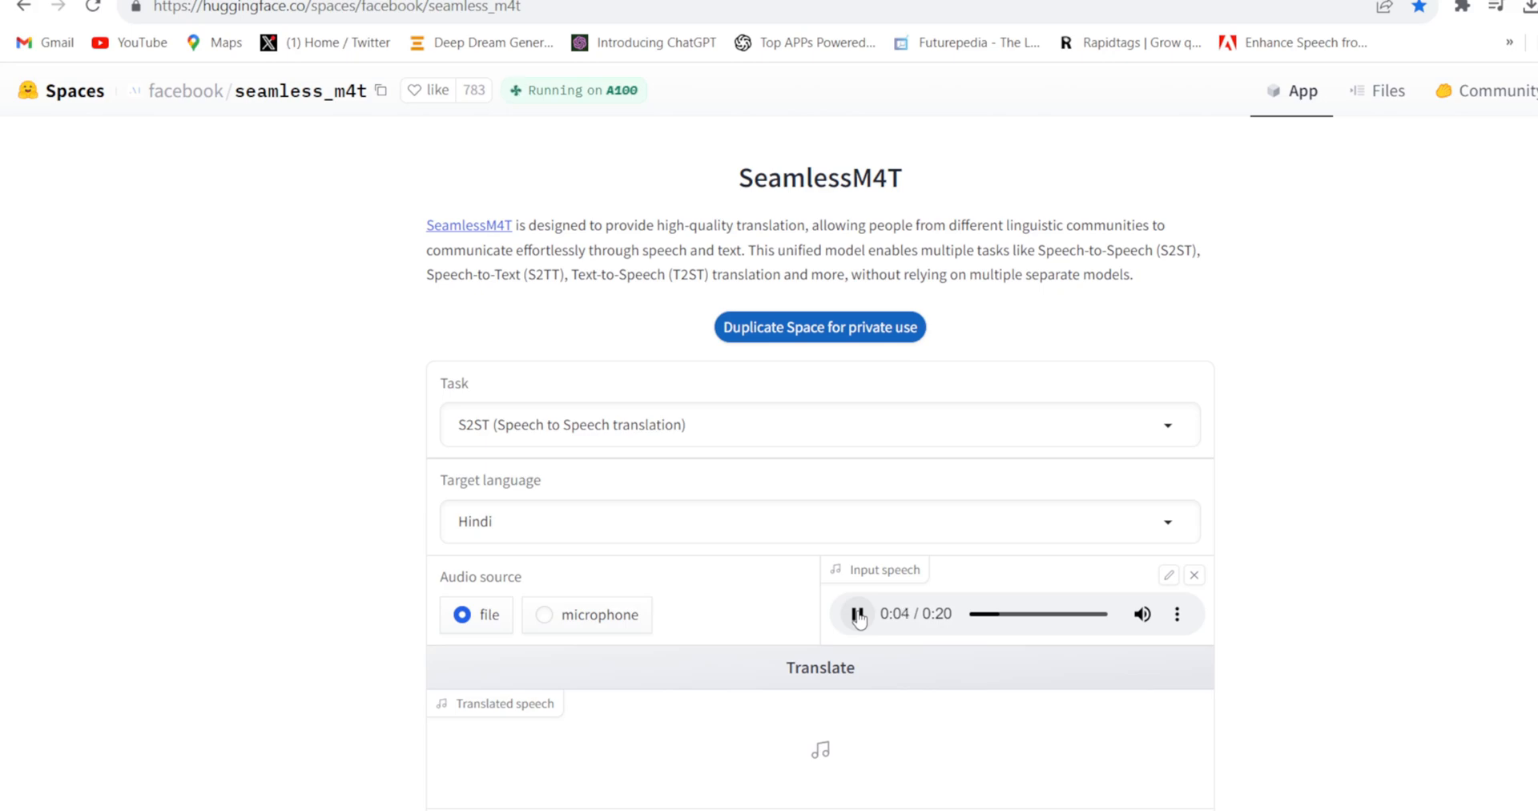
left_click(855, 613)
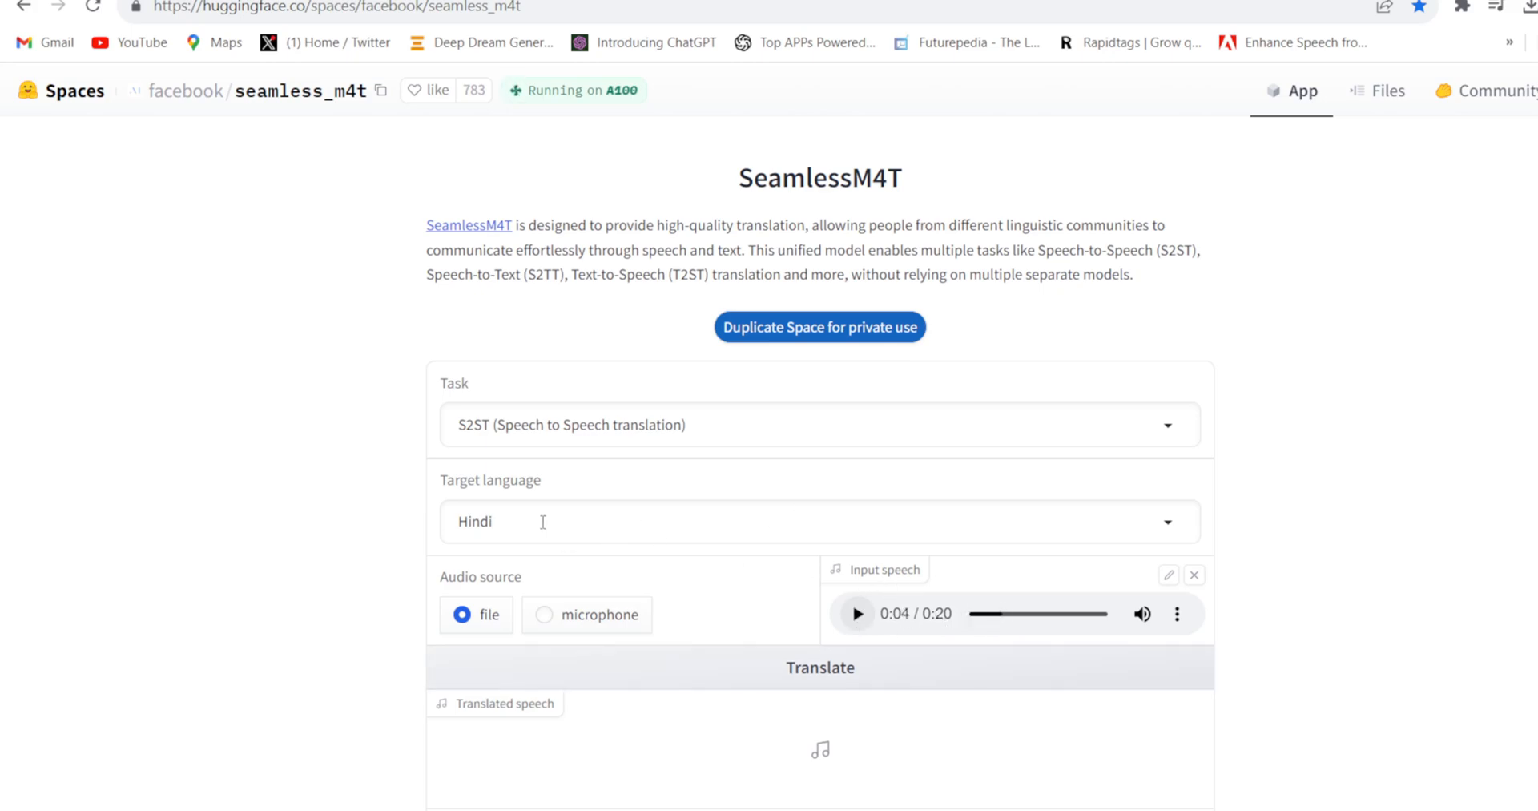
left_click(819, 521)
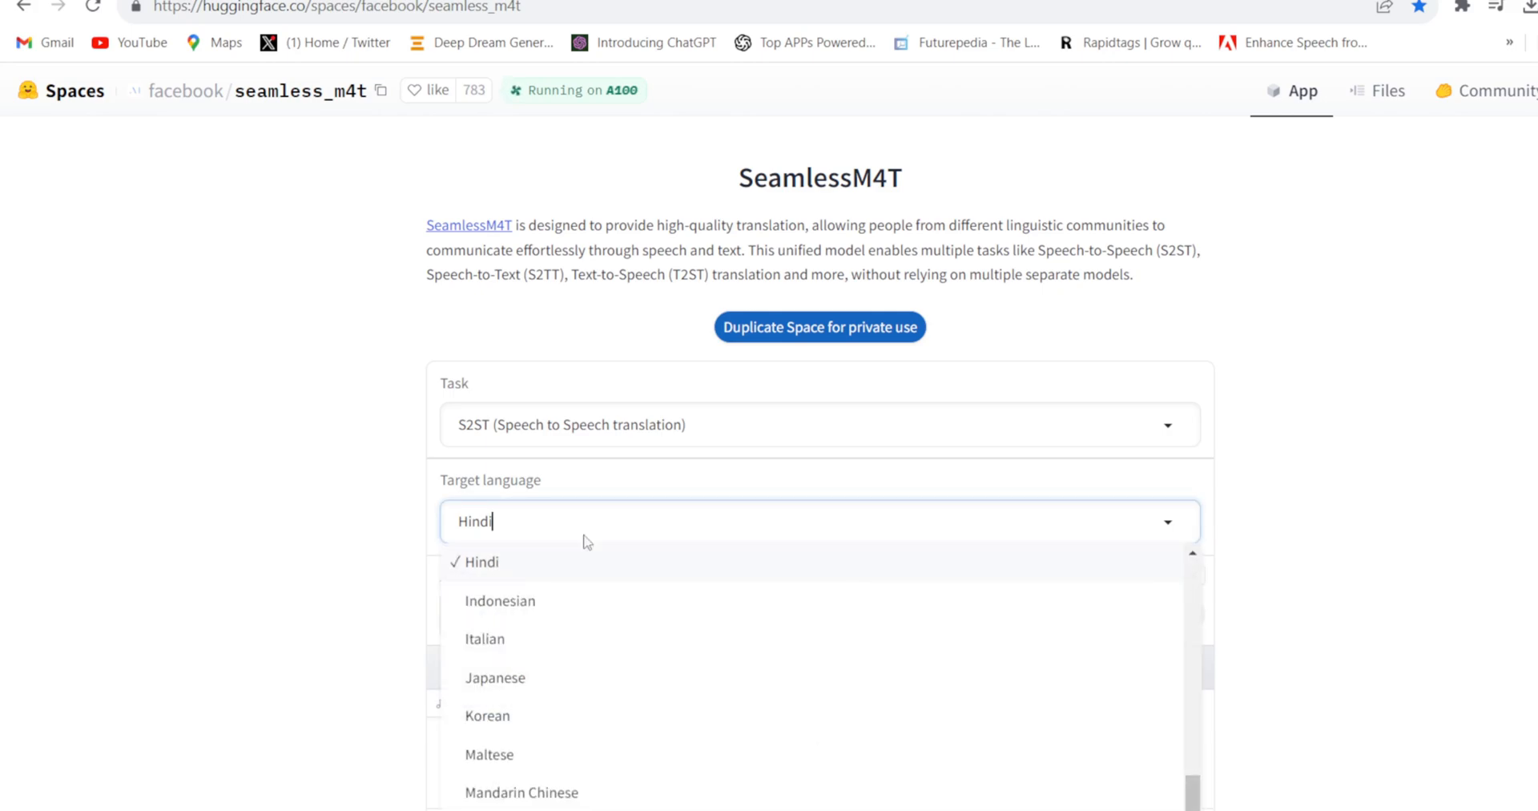
scroll("down", 3)
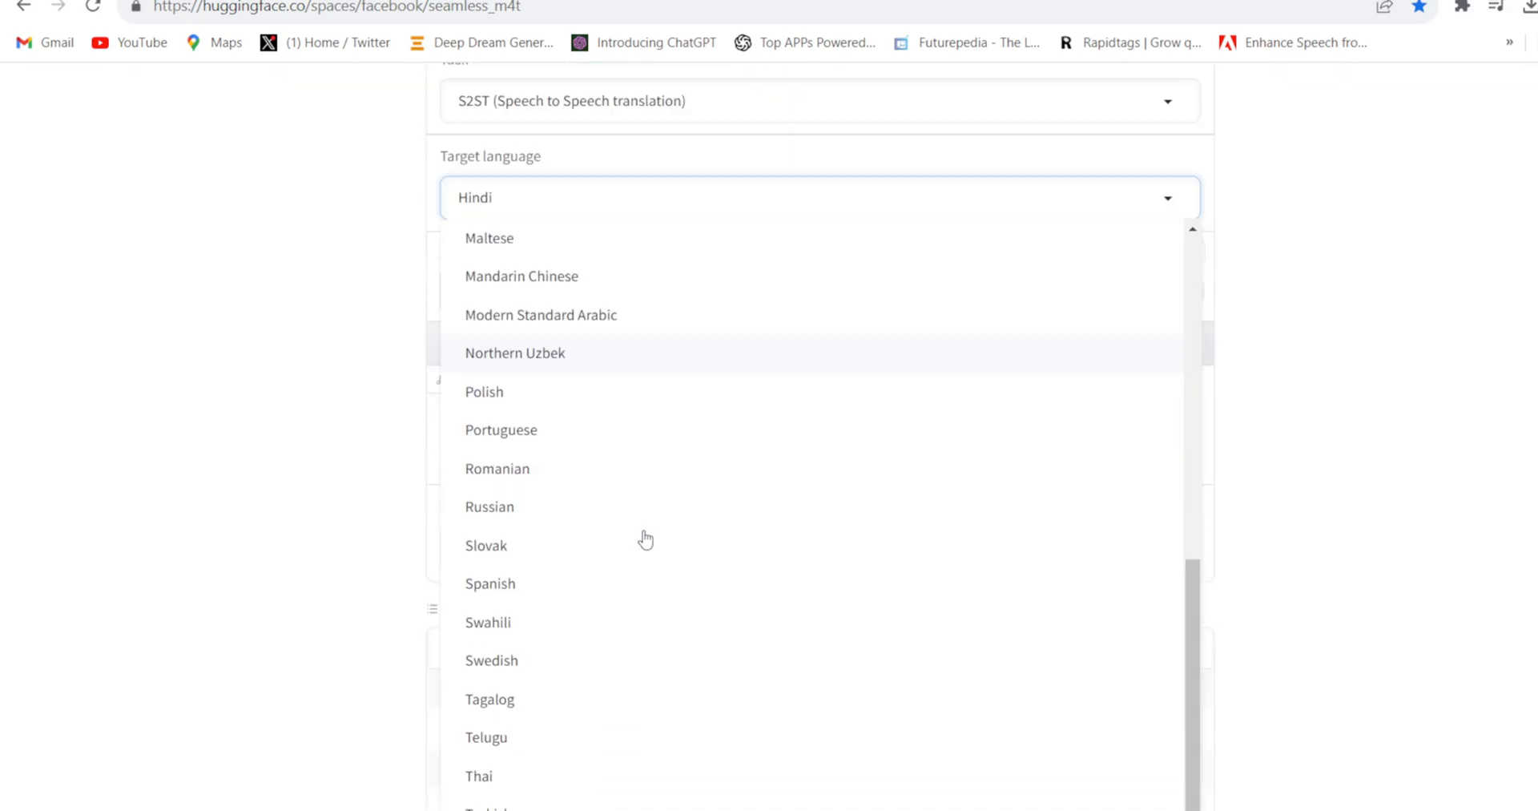
scroll("down", 3)
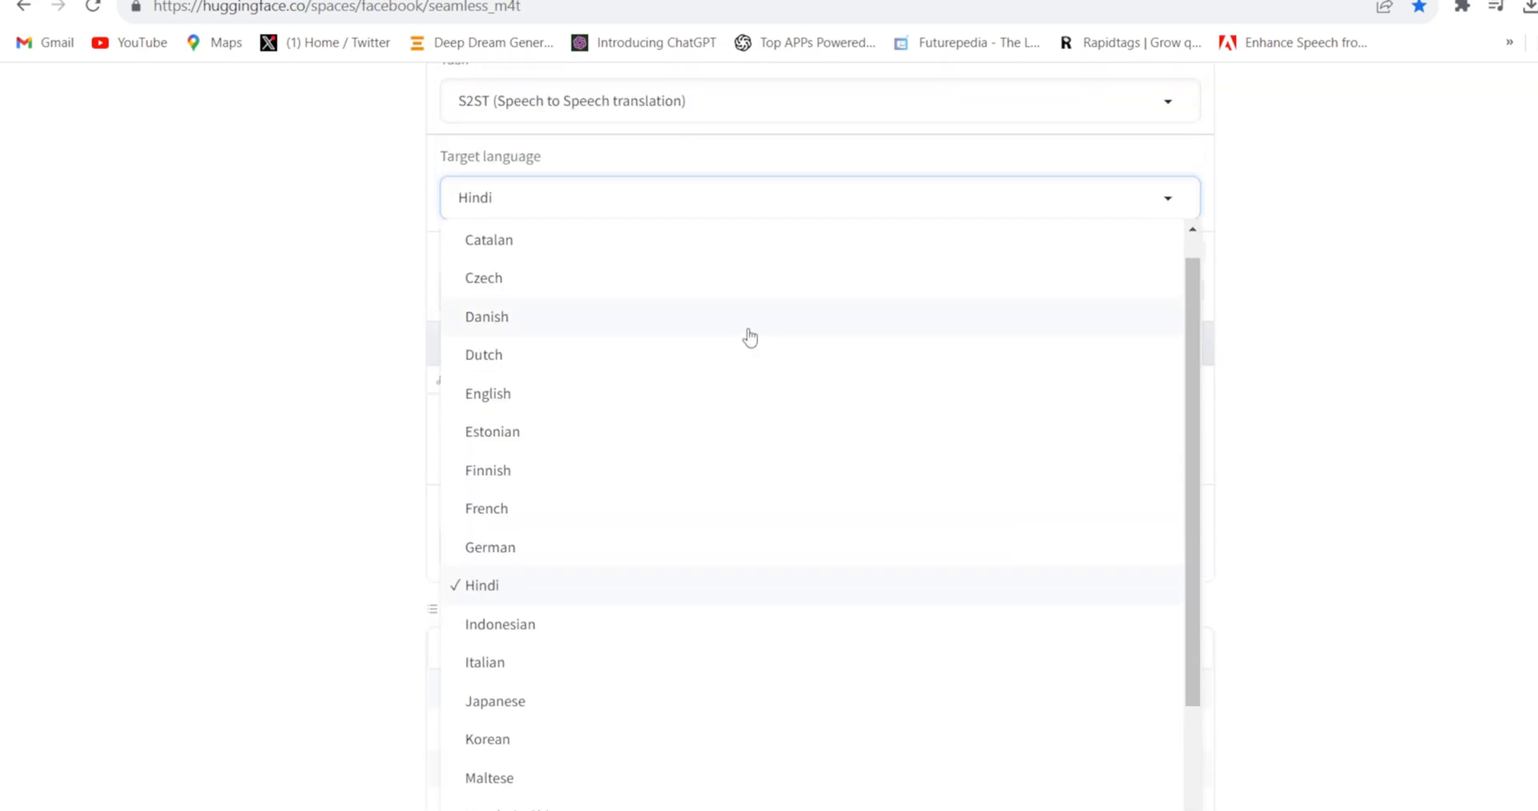
left_click(481, 584)
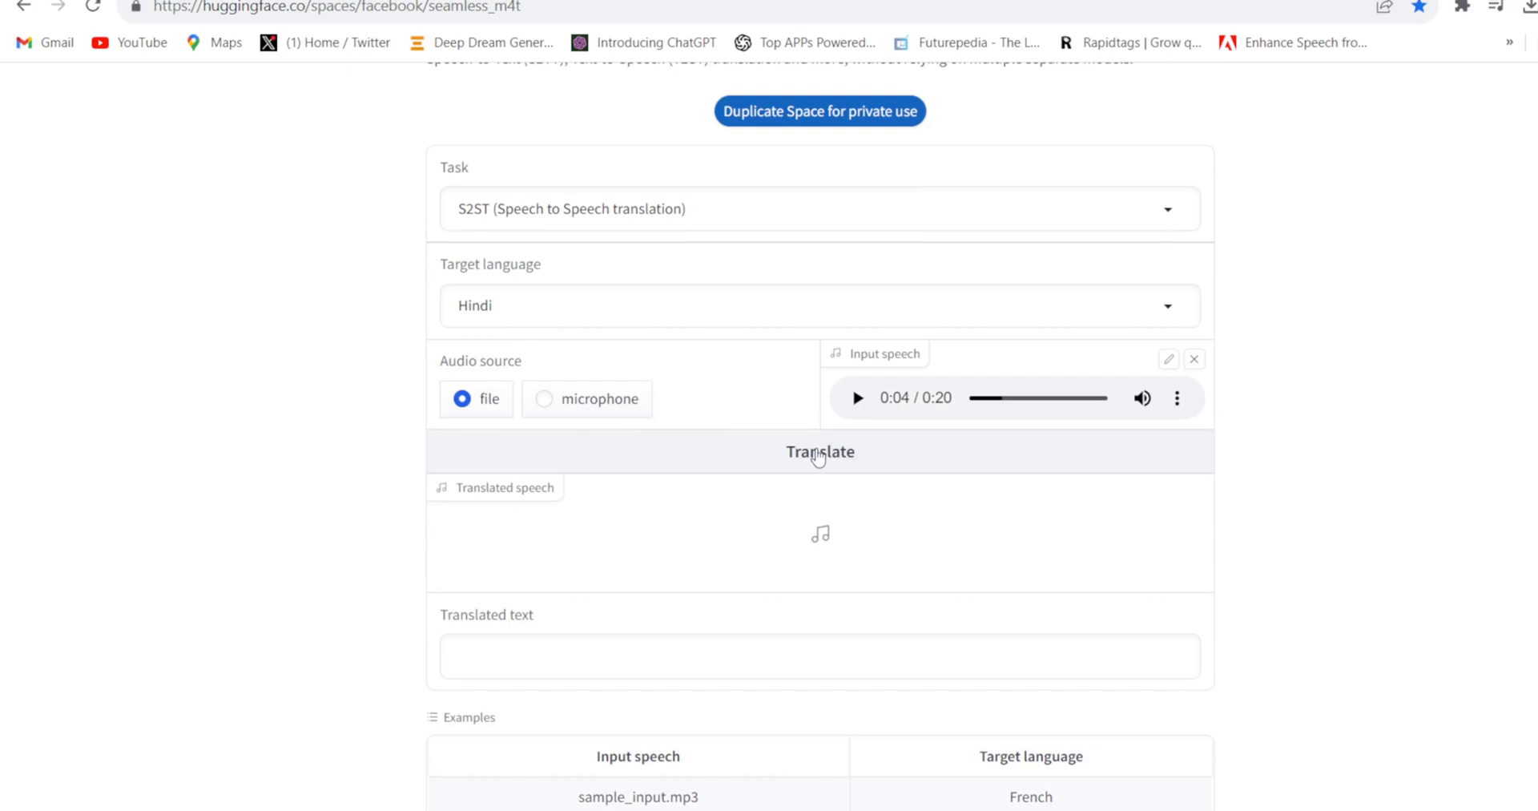
Run the Hindi translation, getting a 20-second speech clip and text, then reveal Download
left_click(818, 452)
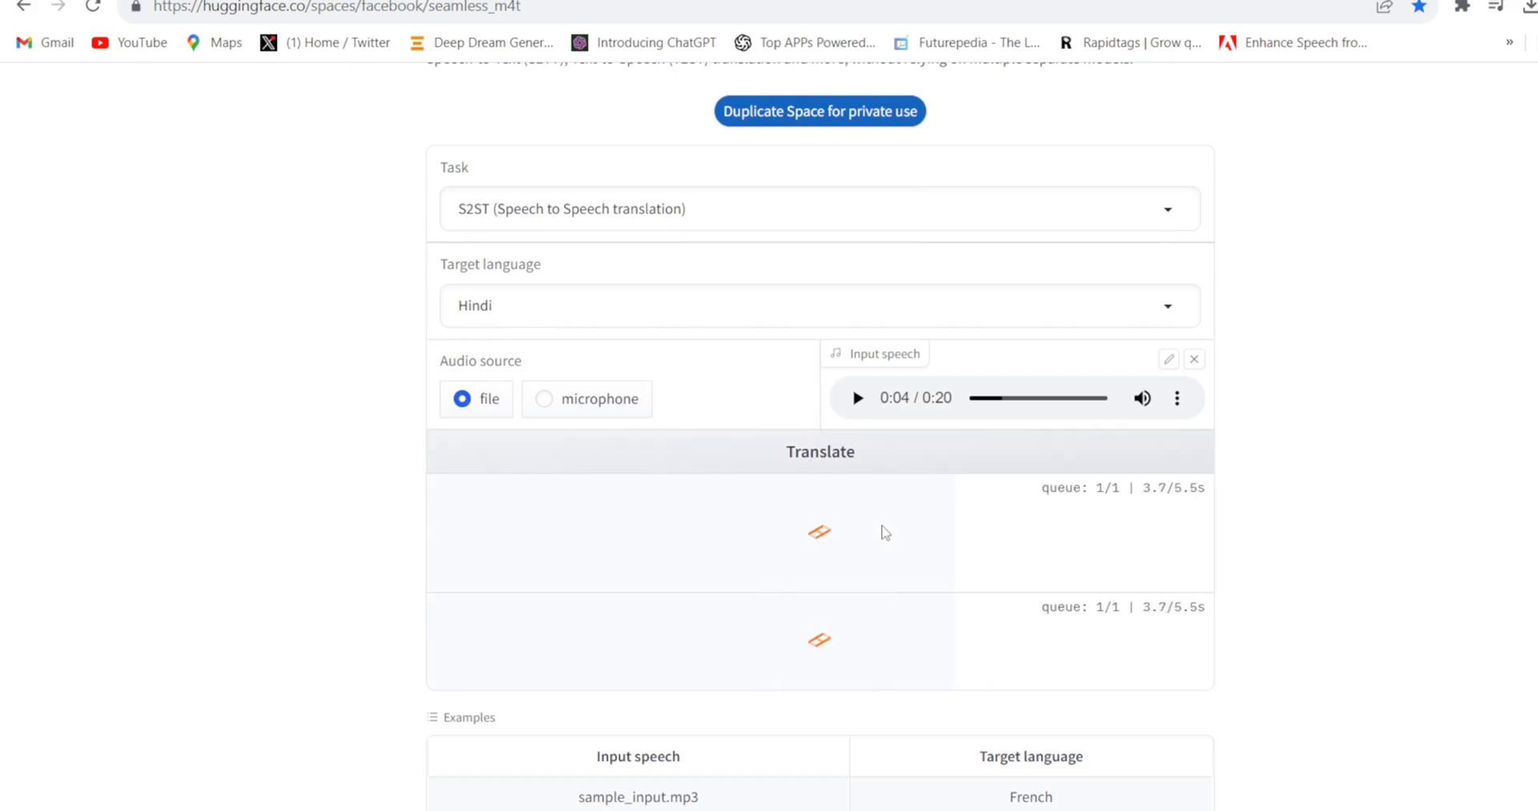
left_click(820, 450)
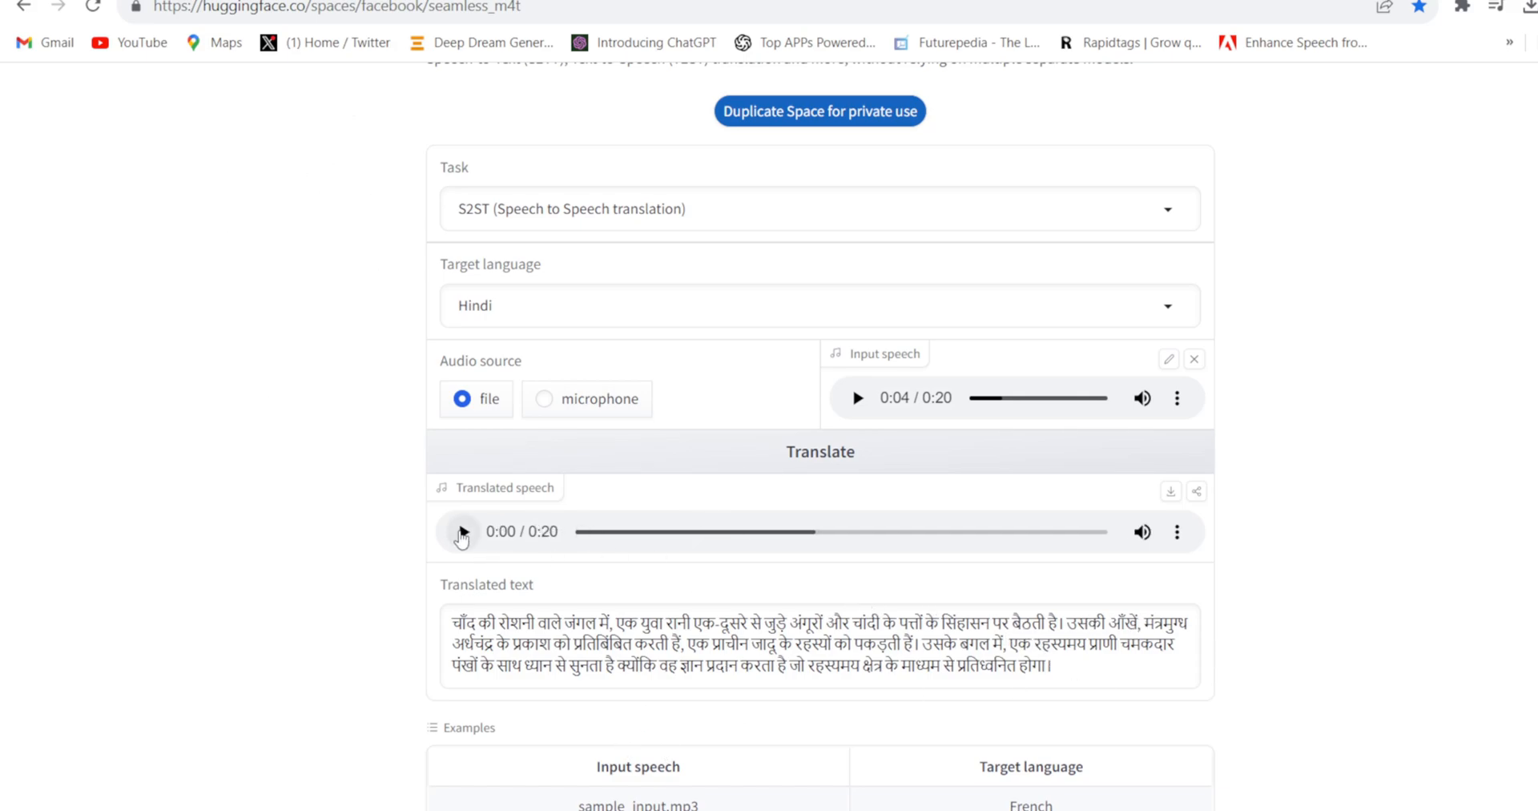
left_click(1177, 531)
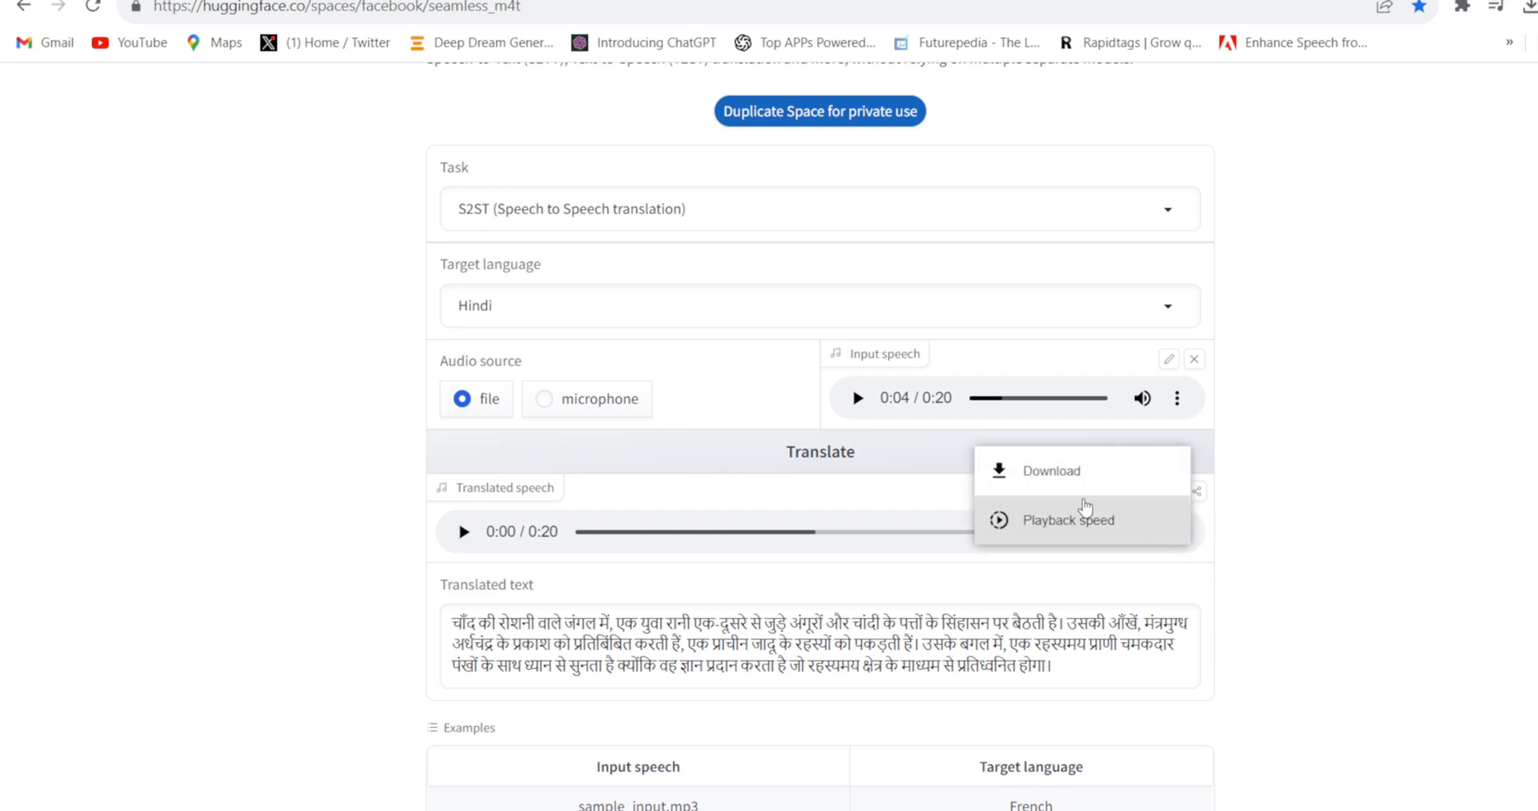